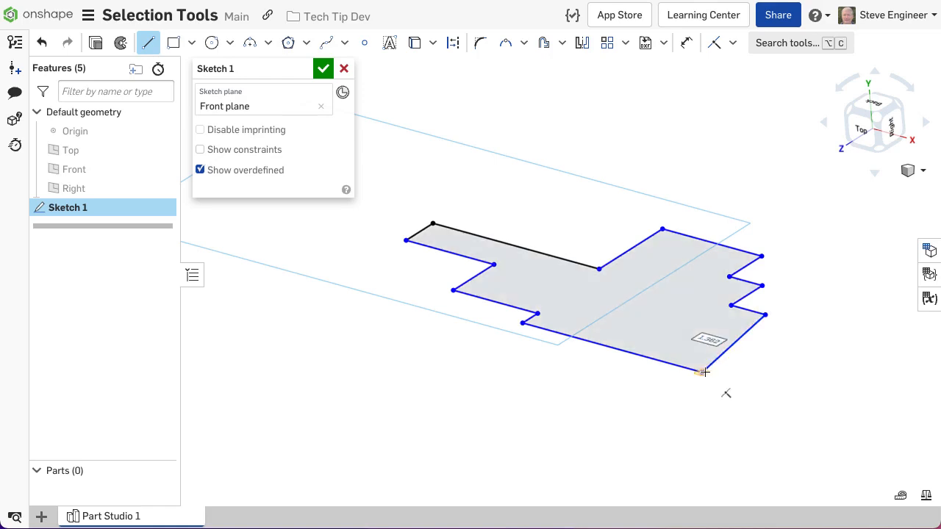
Extrude the stepped sketch's faces to a Blind depth of 1 in.
key("shift+e")
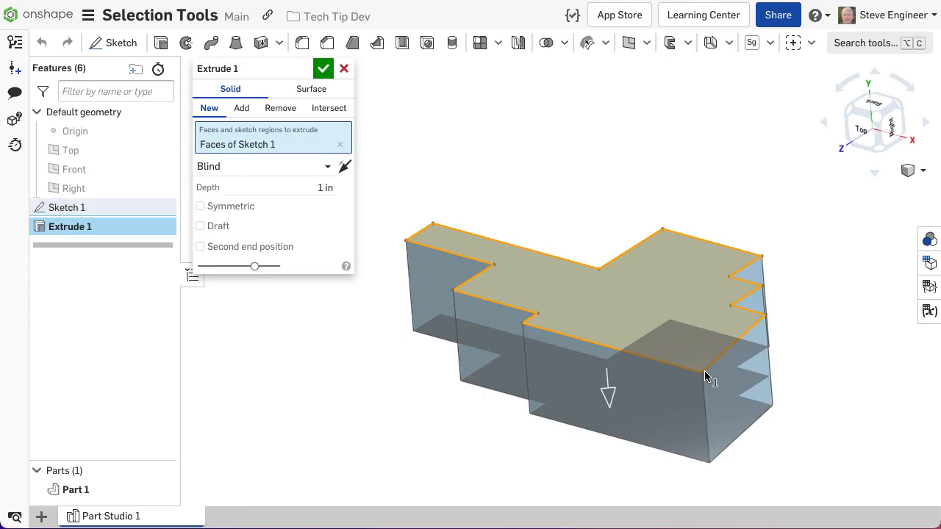
Accept Extrude 1 so the 1-inch stepped block becomes Part 1.
left_click(324, 69)
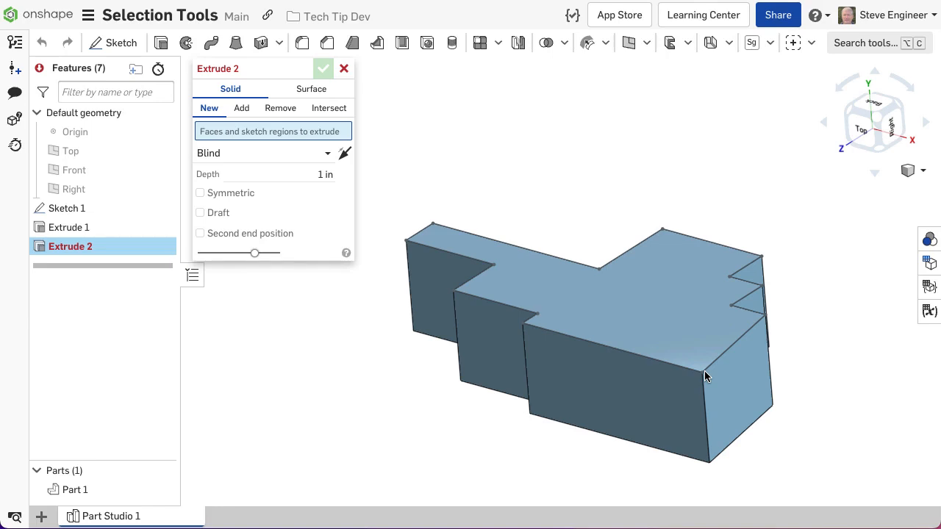
Use Create selection with the Equal length/radius edge rule from one vertical edge, matching 14 edges.
right_click(706, 376)
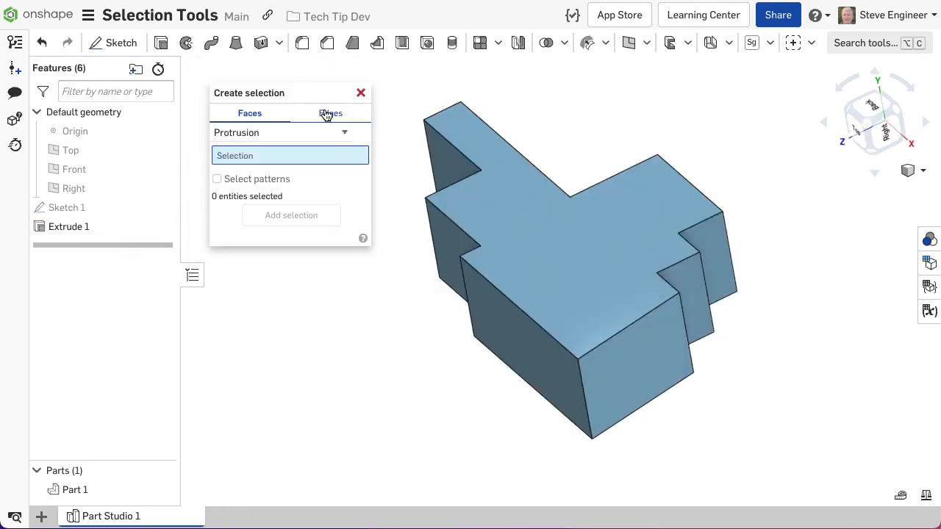
left_click(329, 112)
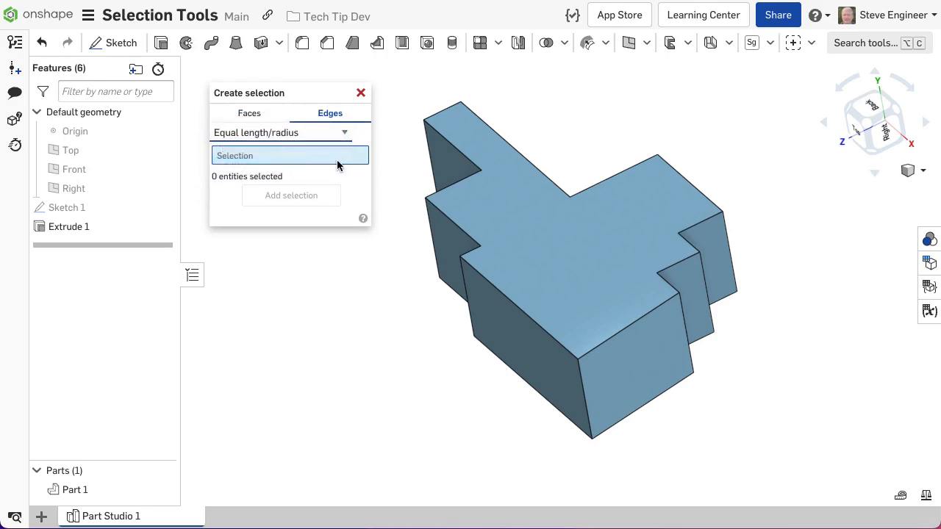
left_click(432, 154)
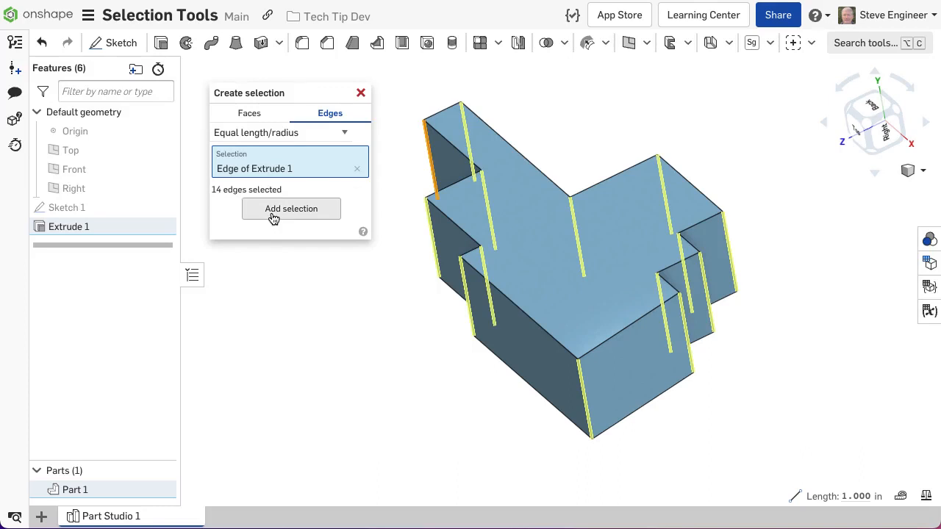
Fillet the 14 selected vertical edges at 0.1 in radius as Fillet 1.
left_click(291, 209)
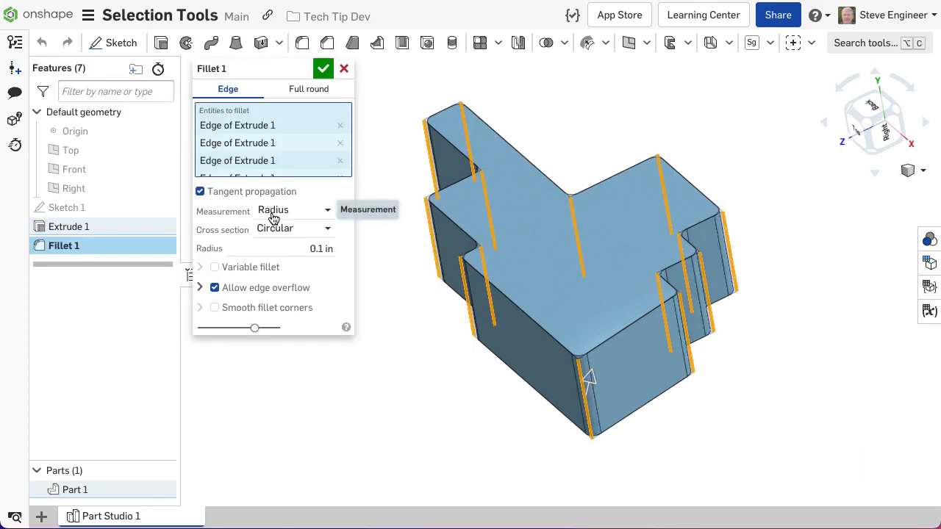
left_click(323, 68)
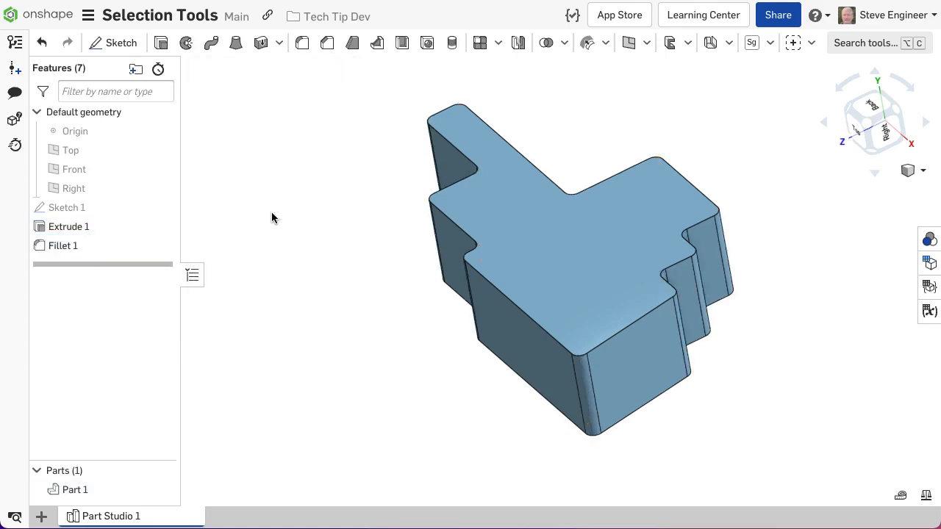